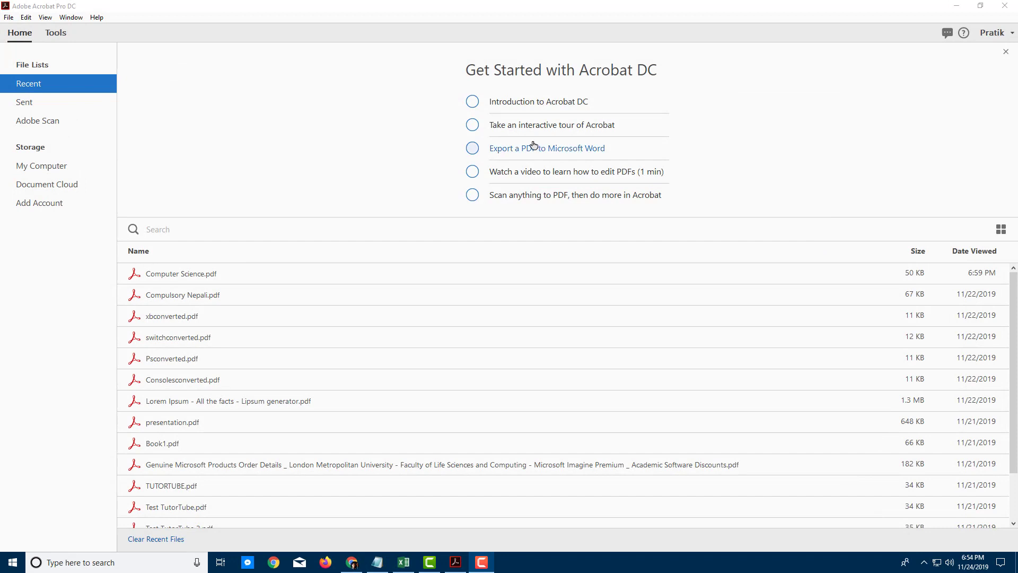
- Open the Combine Files tool from the Tools tab
left_click(56, 33)
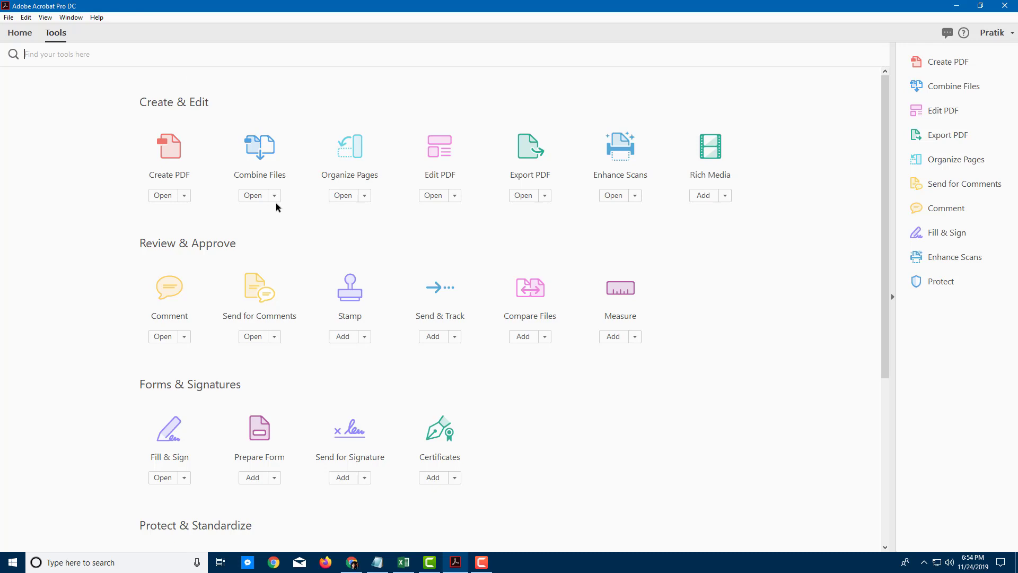
mouse_move(266, 207)
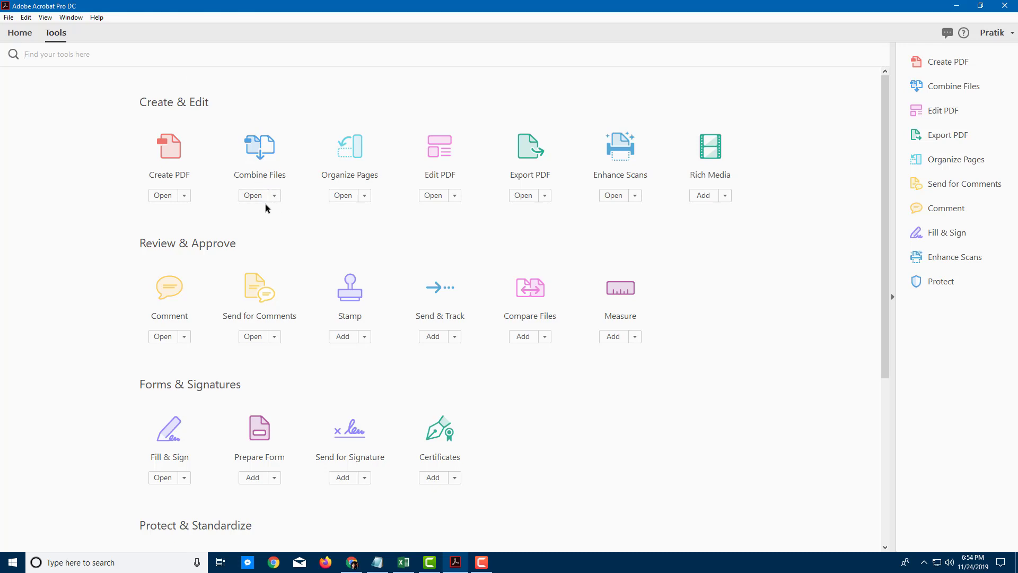
left_click(253, 196)
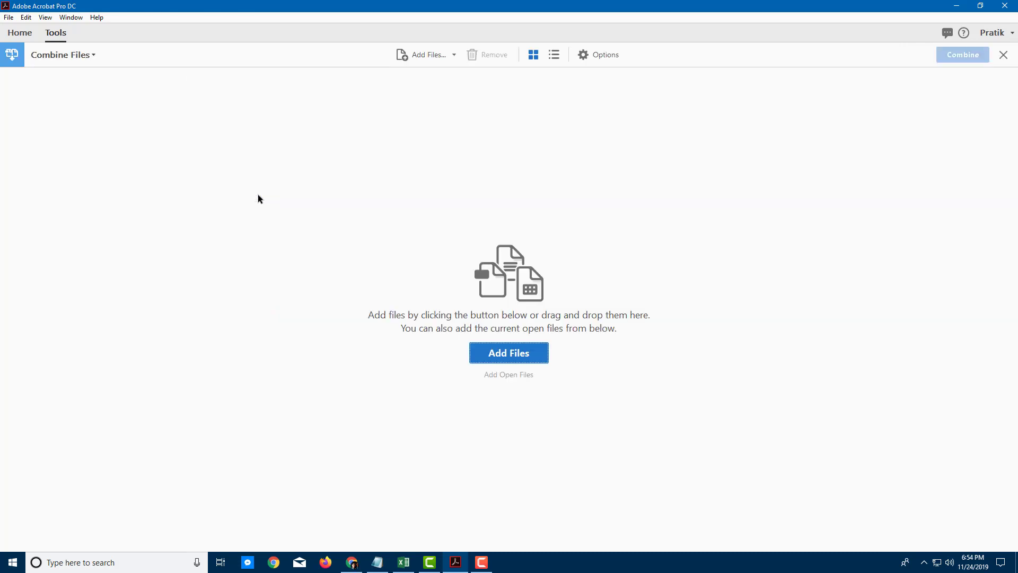
mouse_move(523, 365)
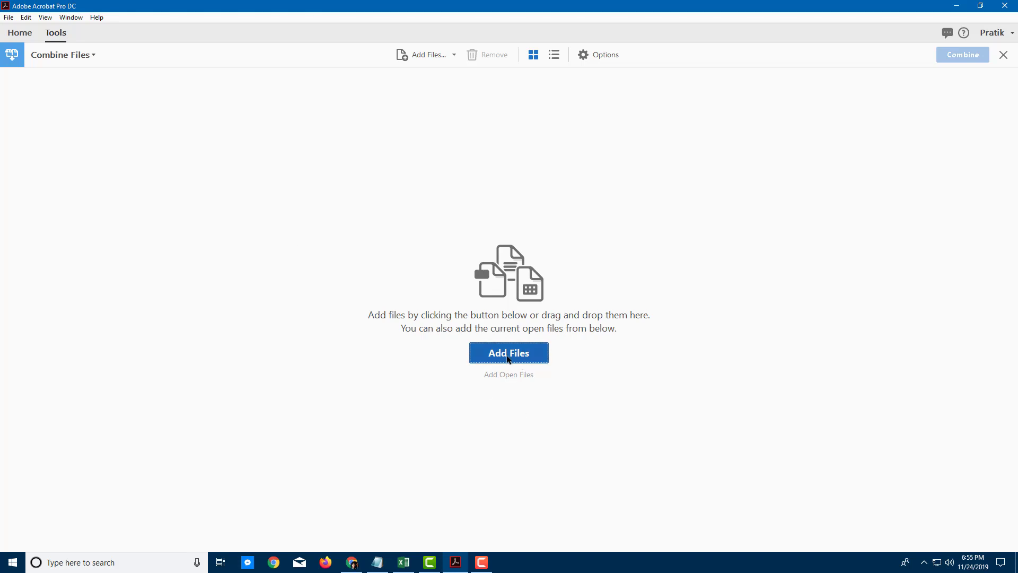
- Browse to the PDFs folder to pick files for merging
left_click(508, 353)
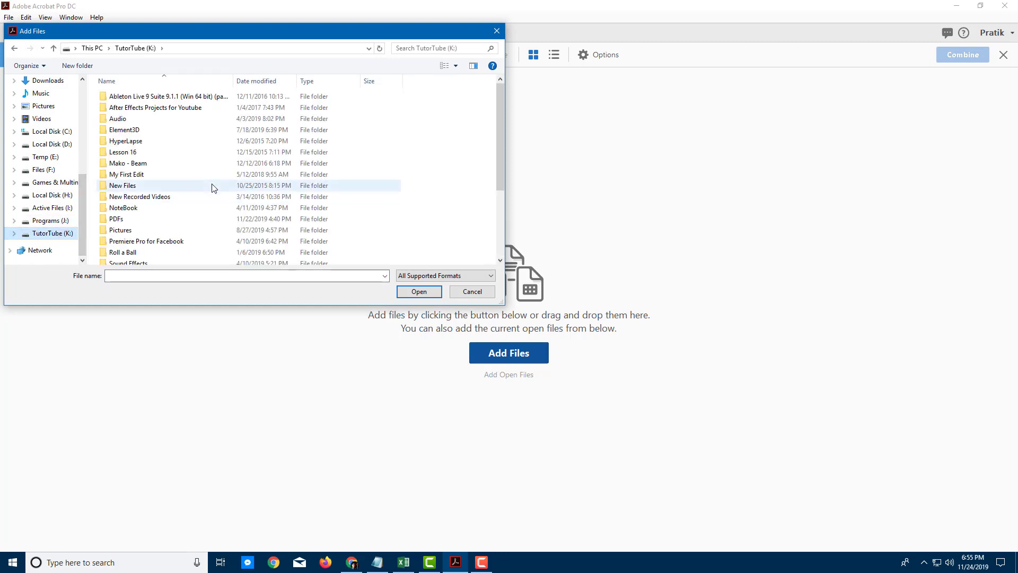
double_click(119, 219)
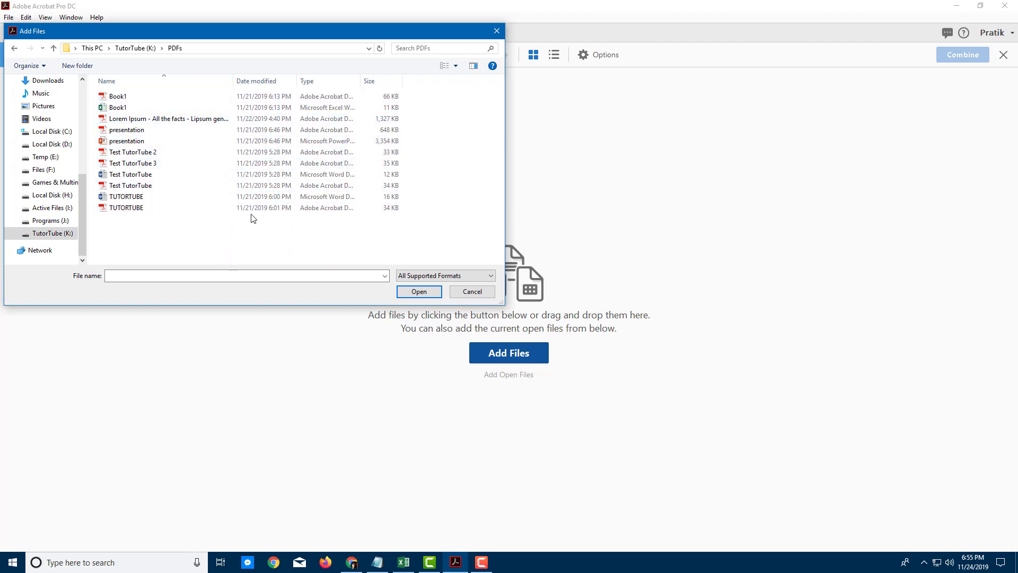
mouse_move(433, 284)
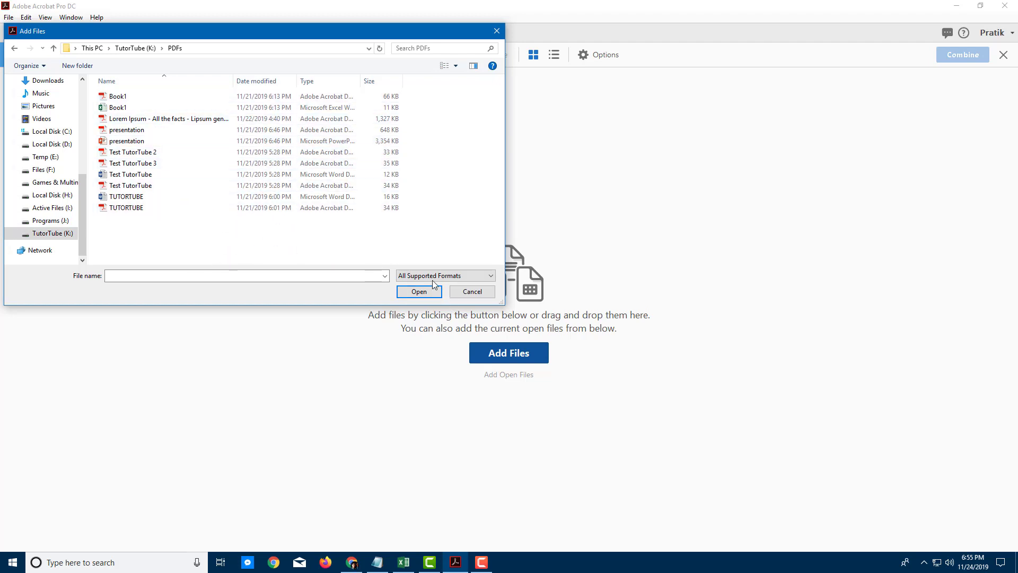
left_click(445, 274)
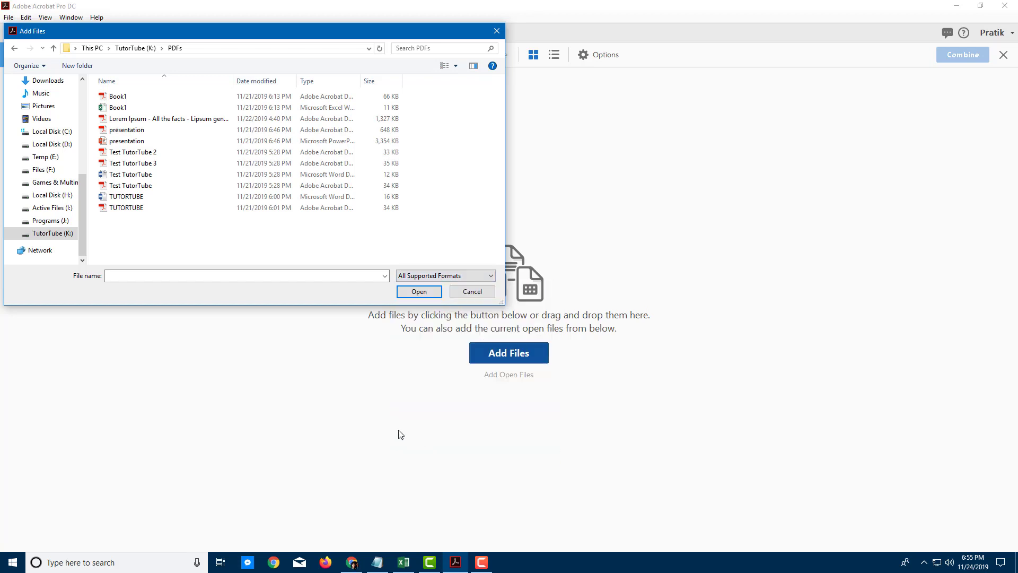
left_click(118, 107)
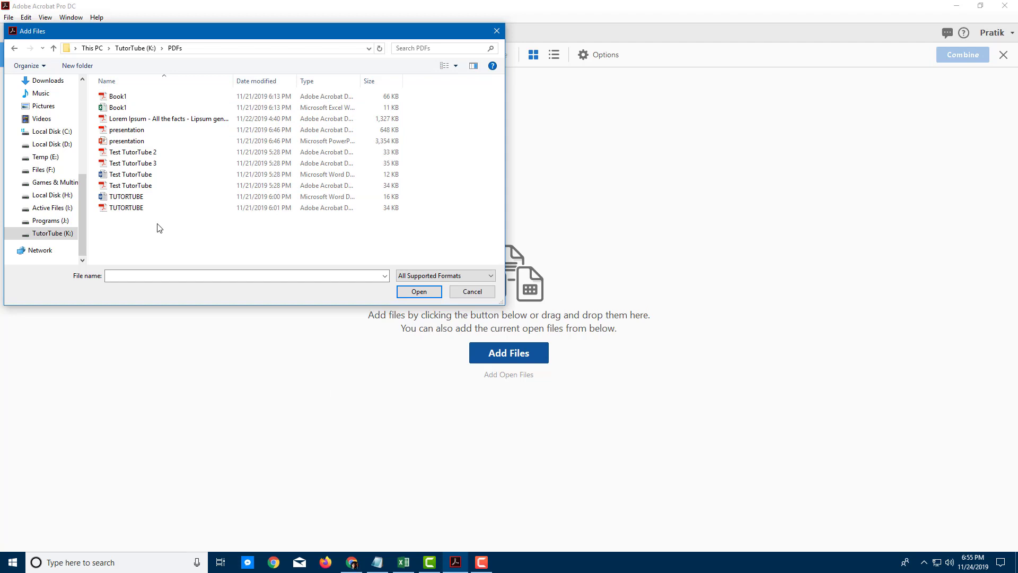
- Add Lorem Ipsum, presentation and TUTORTUBE to the combine list
left_click(163, 119)
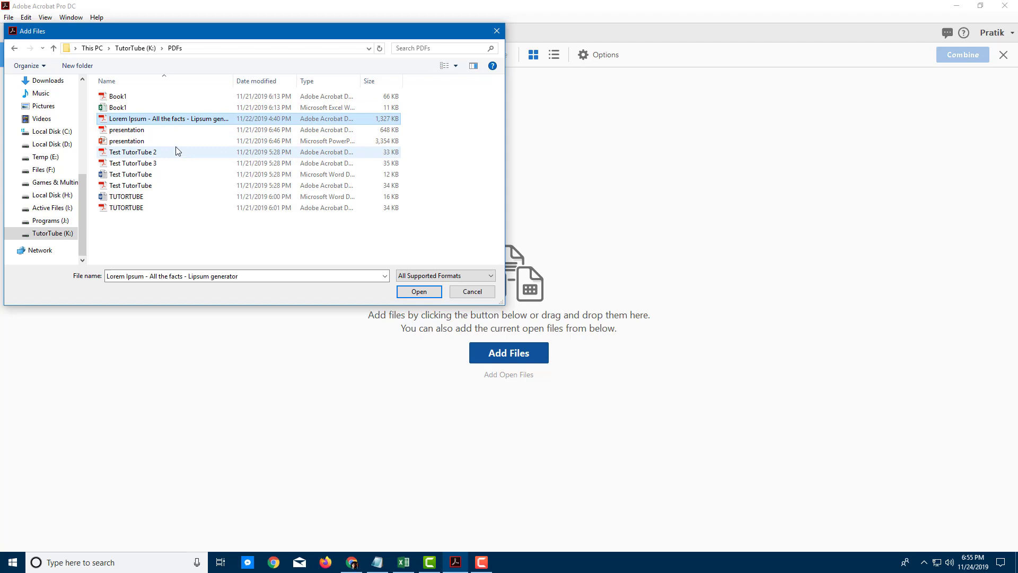
mouse_move(147, 141)
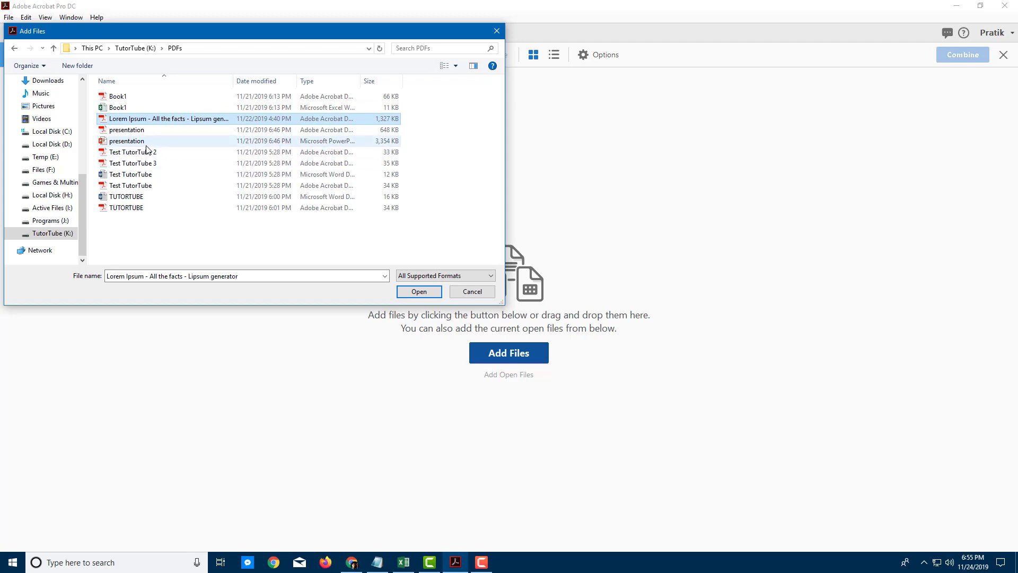
left_click(127, 129)
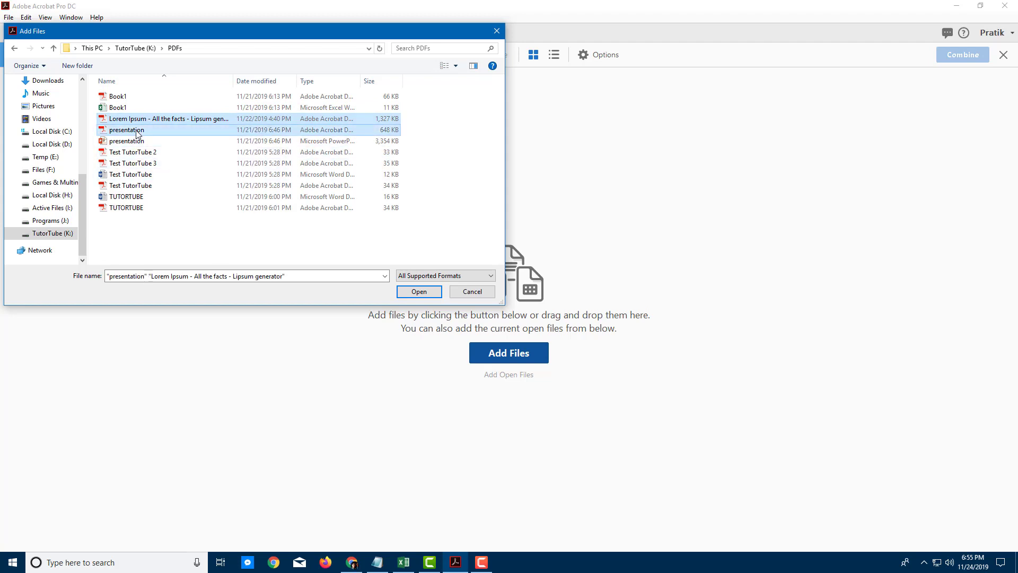
mouse_move(155, 200)
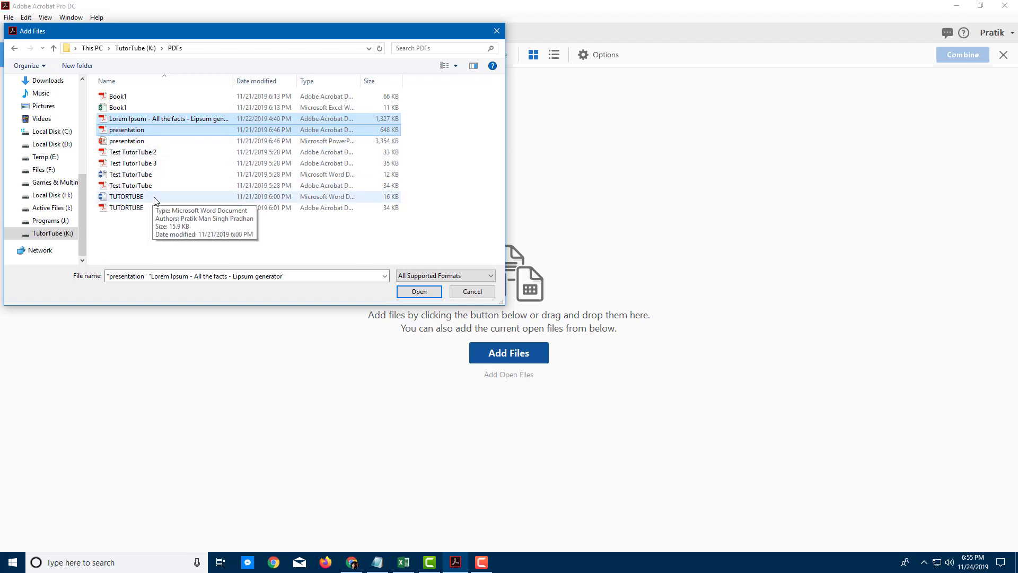
left_click(127, 196)
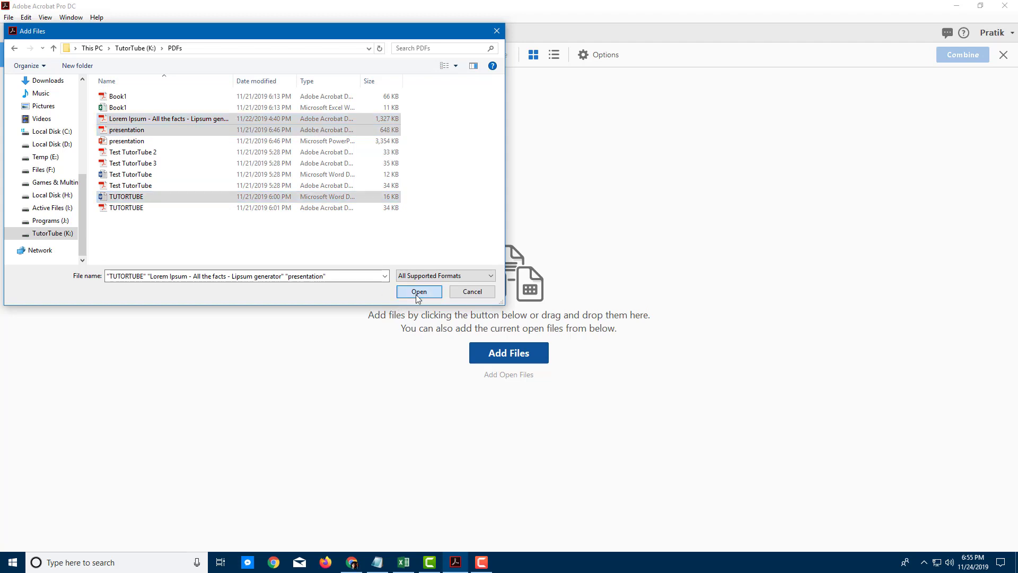
left_click(419, 291)
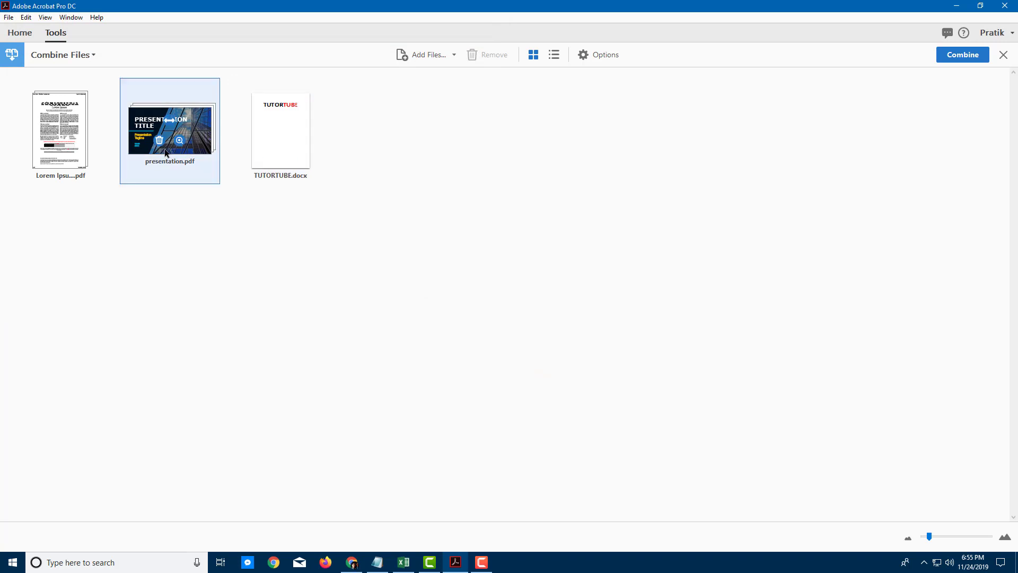
- Expand presentation.pdf into pages and delete slides 8 and 9
left_click(62, 55)
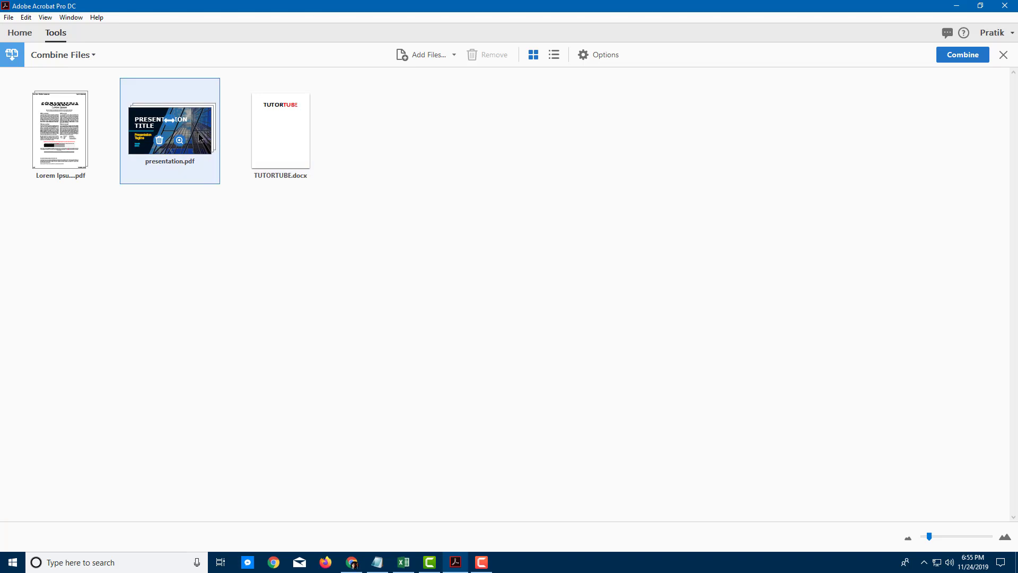
mouse_move(166, 131)
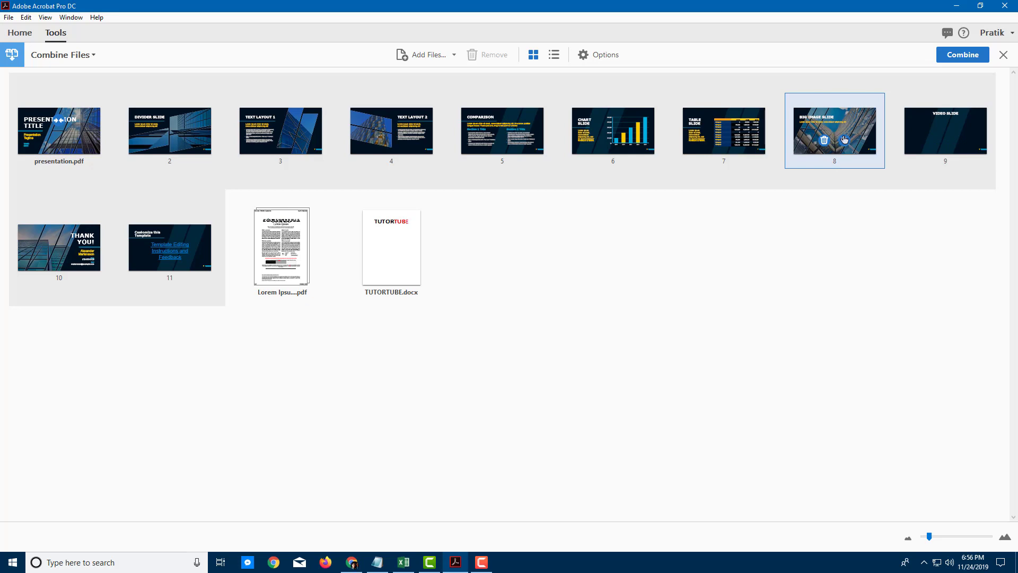
mouse_move(845, 140)
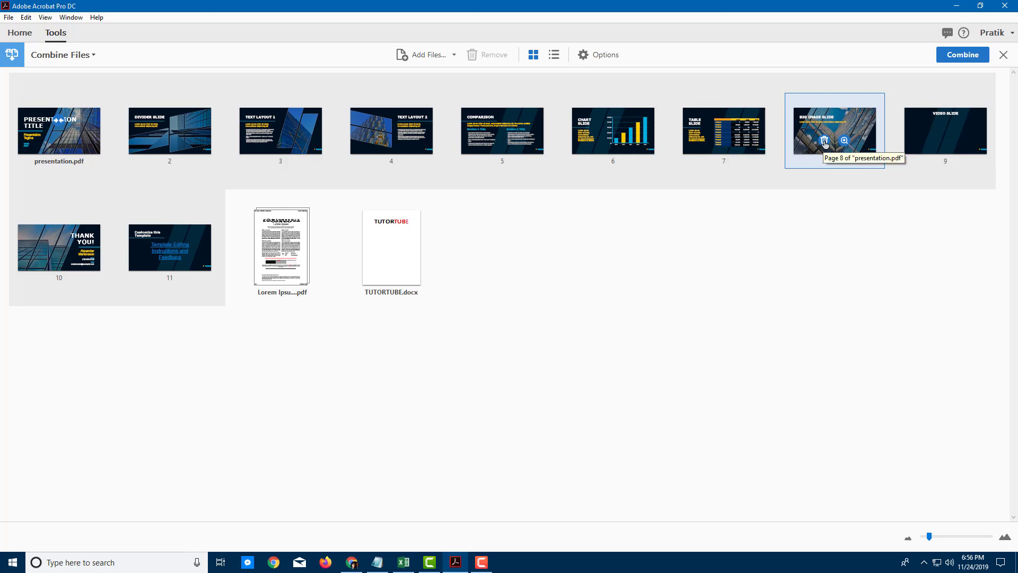
left_click(824, 141)
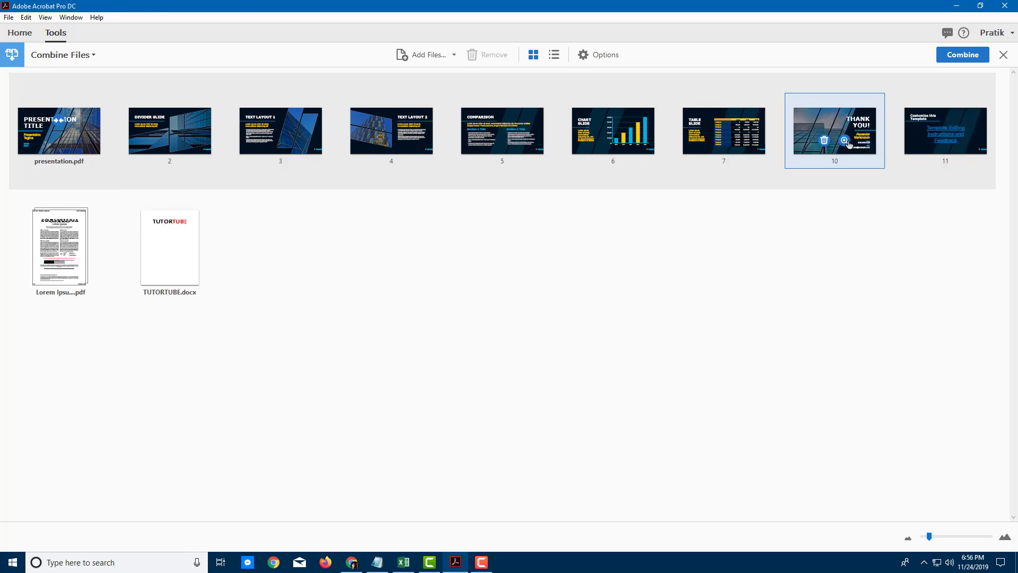
left_click(845, 141)
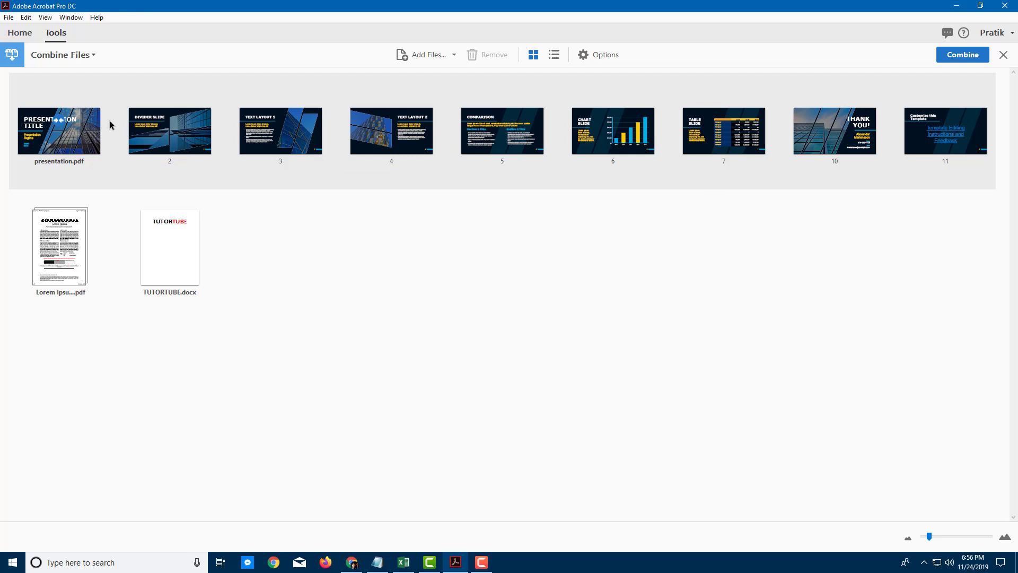
mouse_move(651, 304)
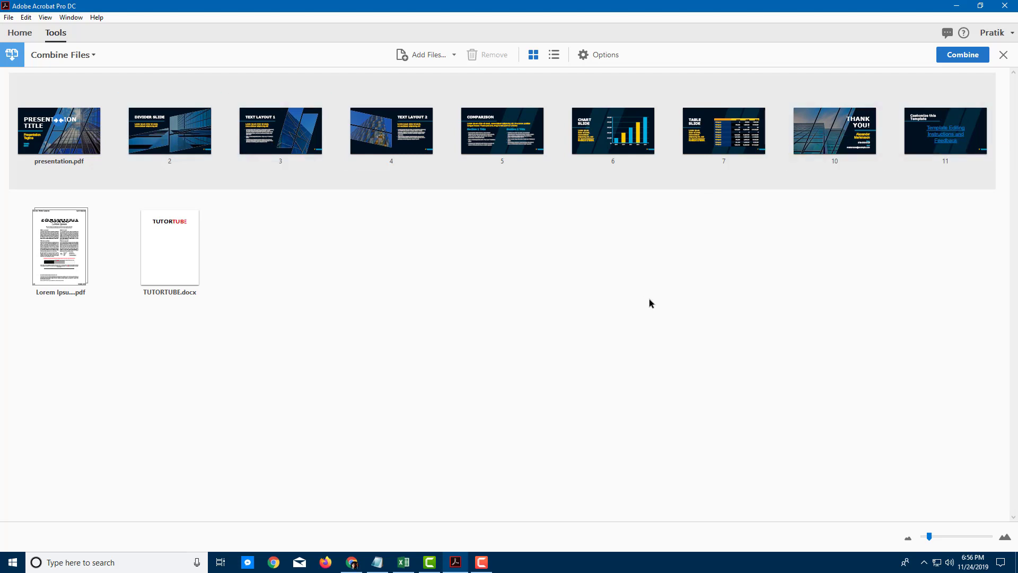
- Select presentation.pdf and collapse its pages into one file entry
left_click(58, 130)
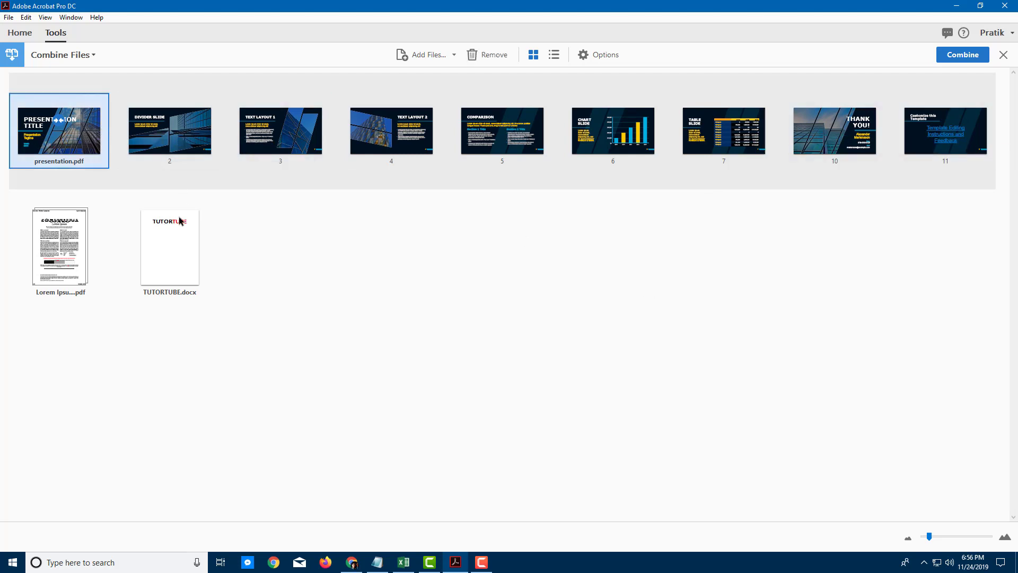
left_click(58, 248)
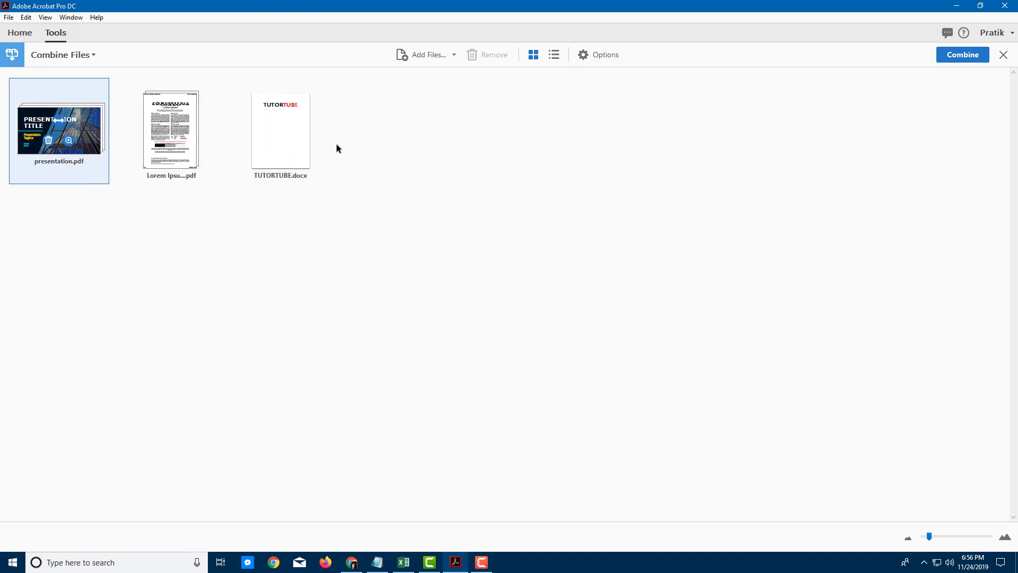
mouse_move(496, 148)
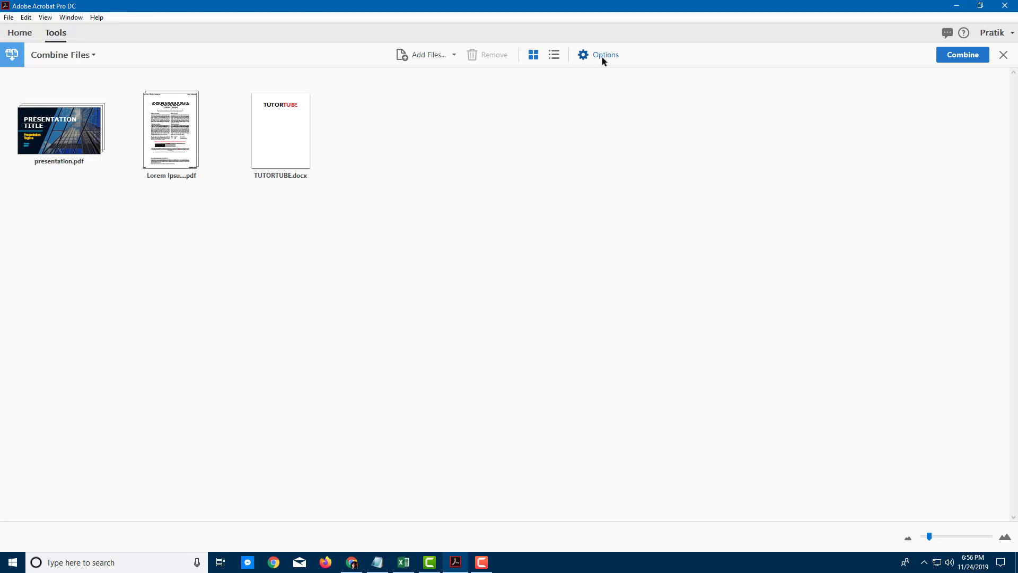
- In combine Options, choose Default File Size with bookmarks and continue-on-error checked
left_click(605, 54)
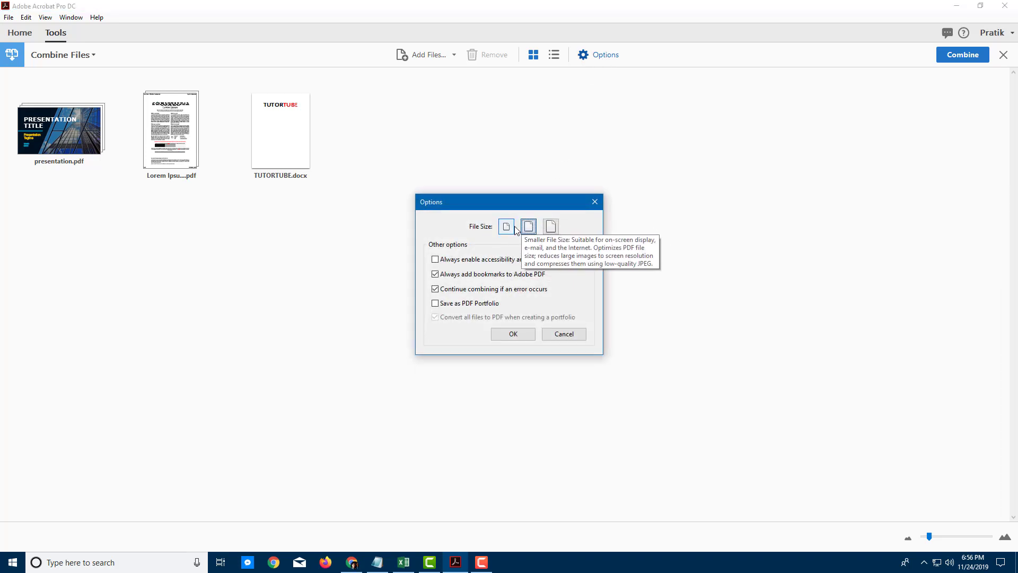
left_click(506, 226)
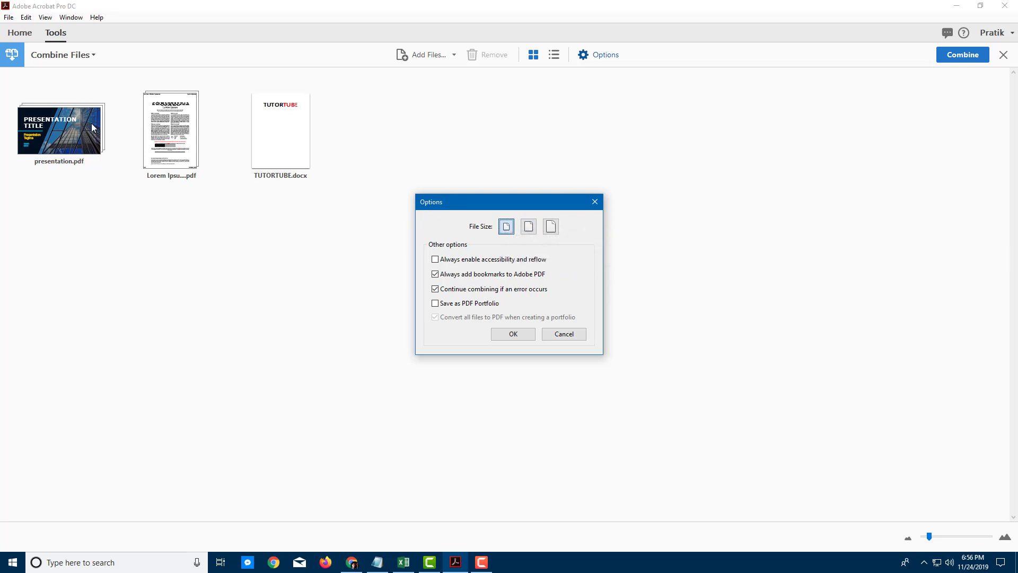
mouse_move(529, 226)
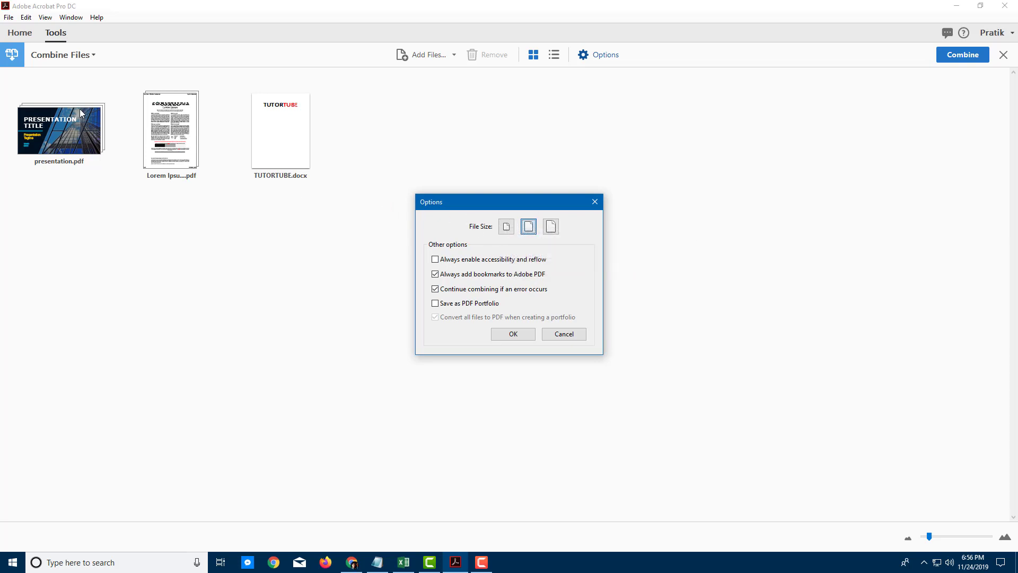
mouse_move(362, 237)
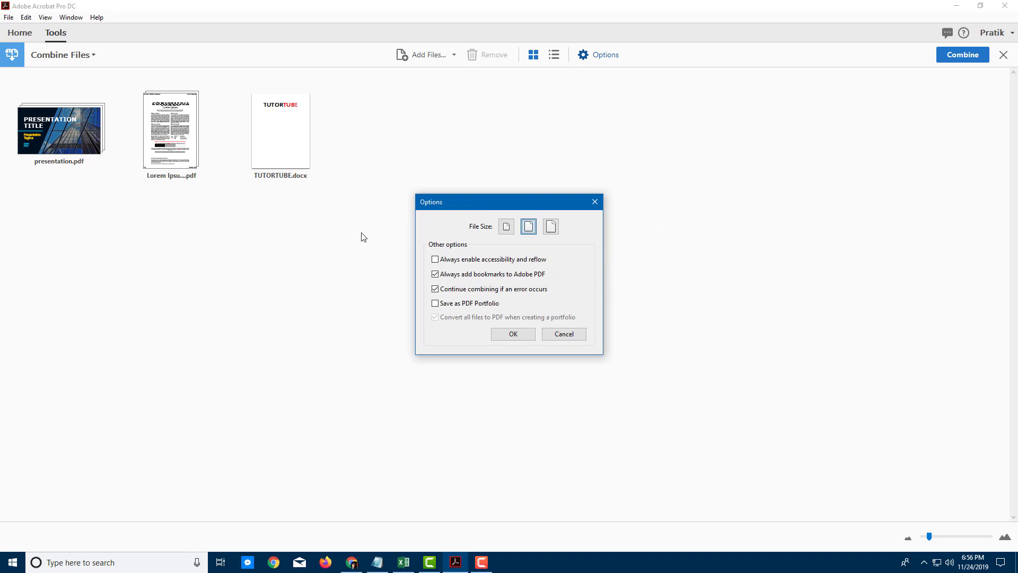
mouse_move(529, 226)
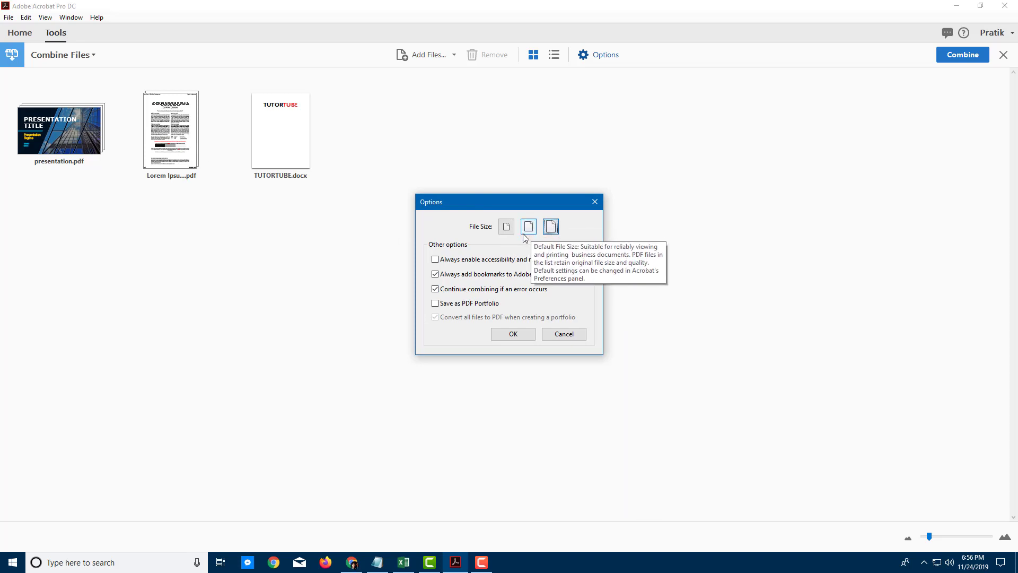
left_click(529, 226)
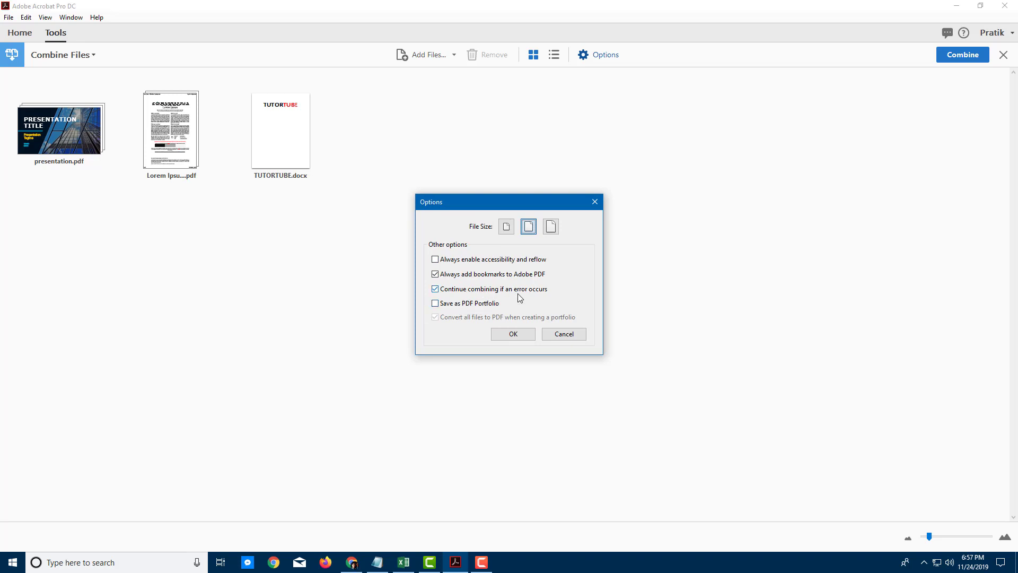
mouse_move(548, 294)
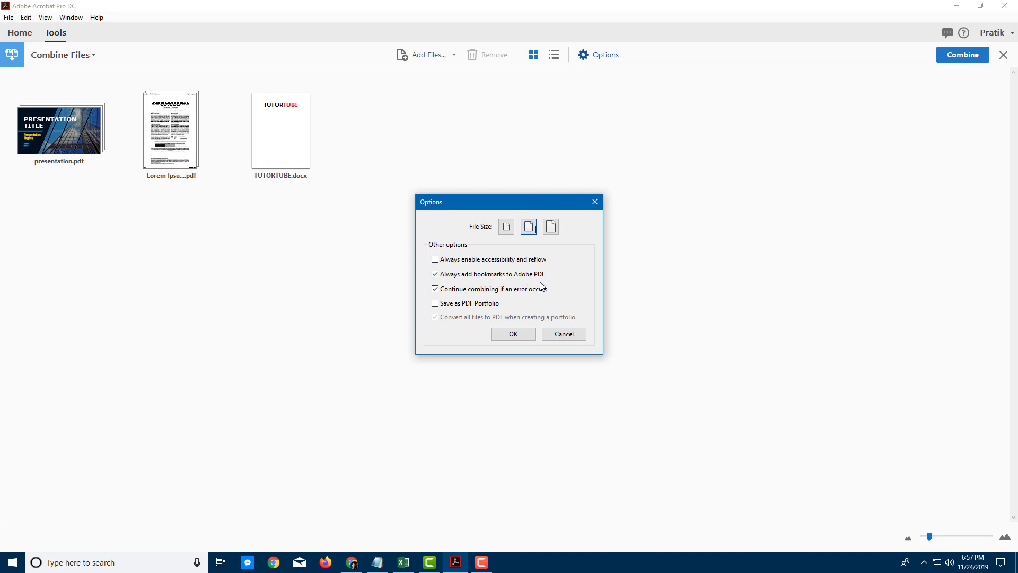
left_click(434, 275)
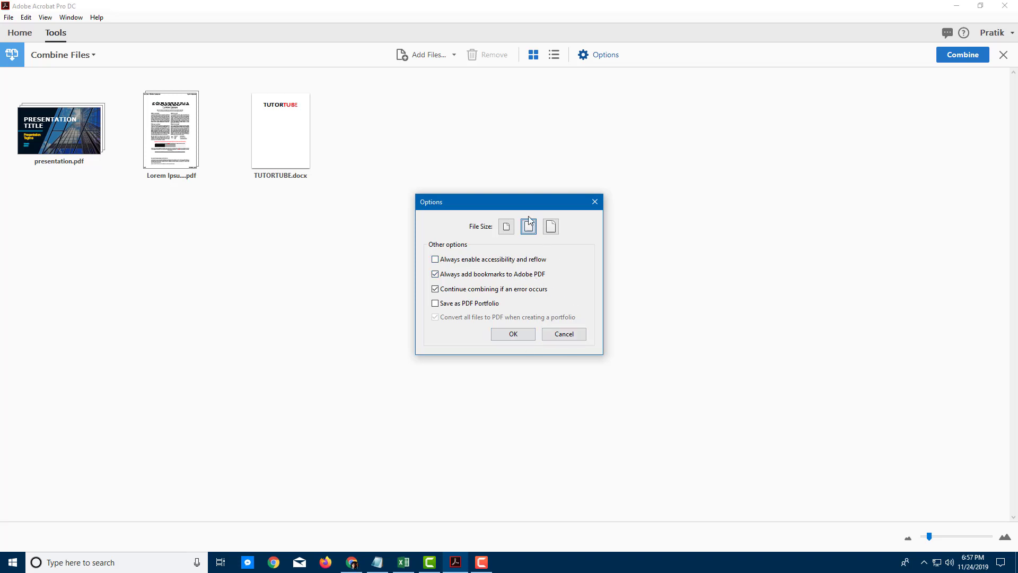
- Confirm the options, add Book1.pdf, and return to thumbnail view
left_click(512, 333)
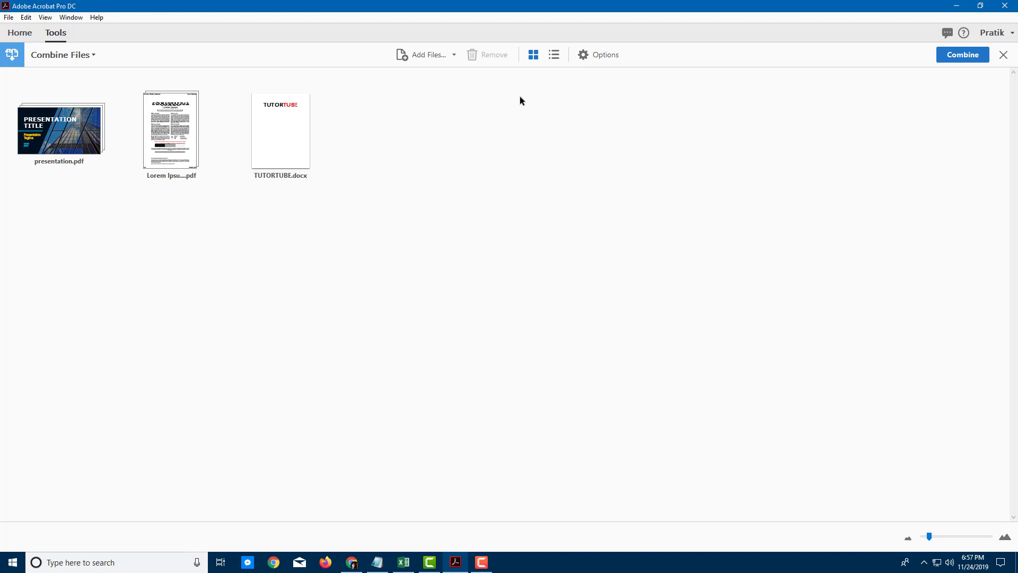
mouse_move(427, 55)
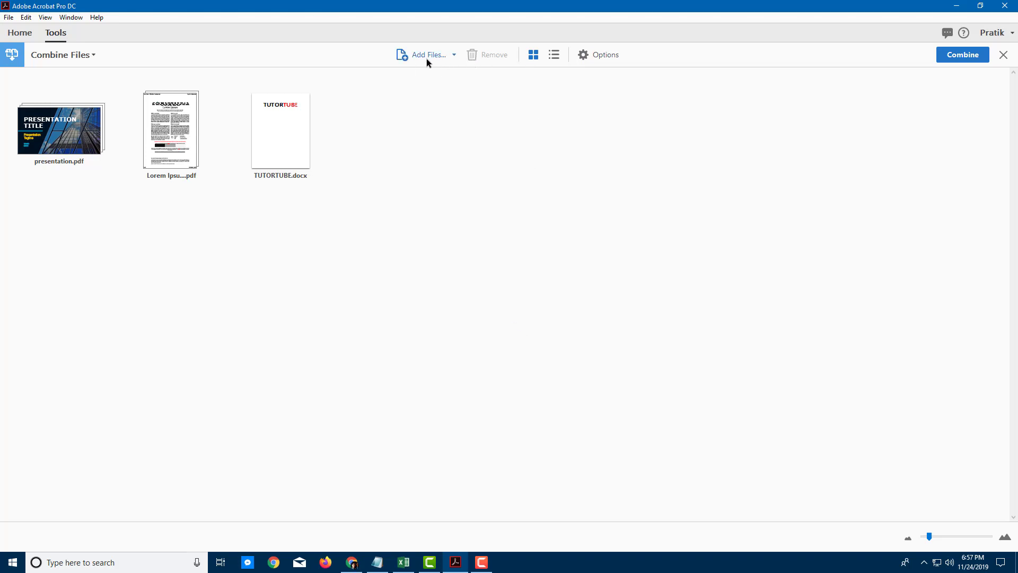
left_click(454, 54)
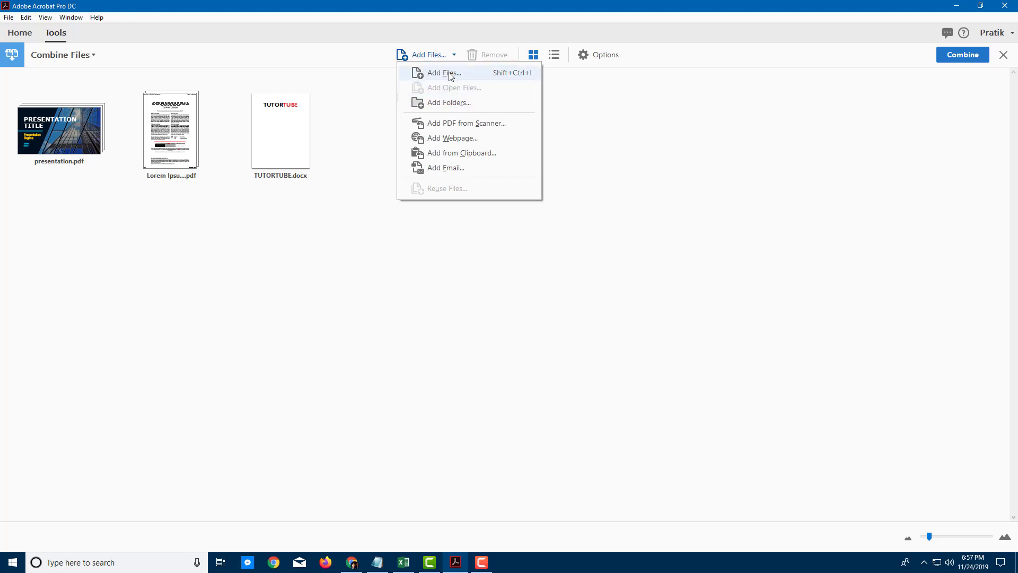
left_click(443, 73)
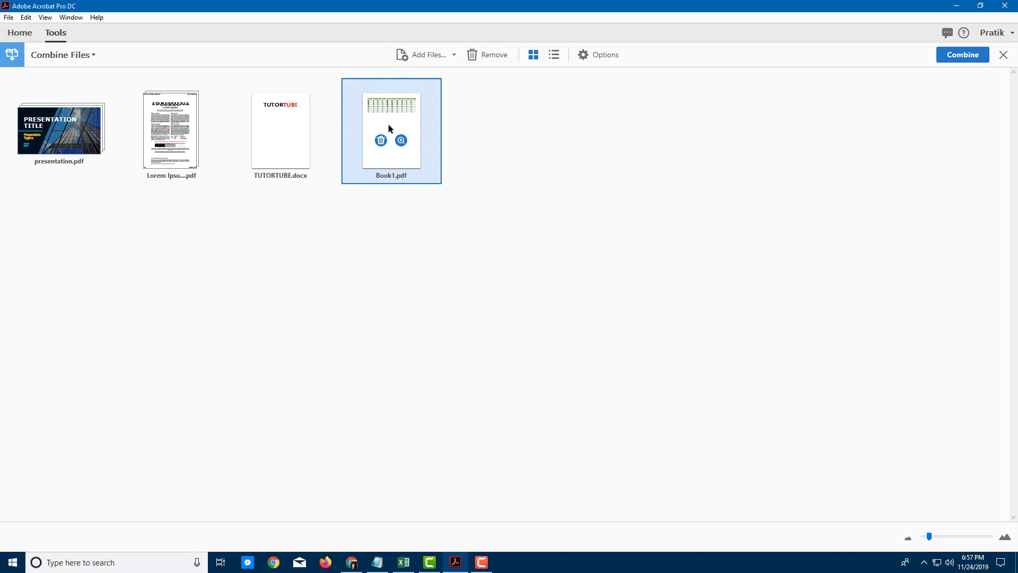
mouse_move(381, 141)
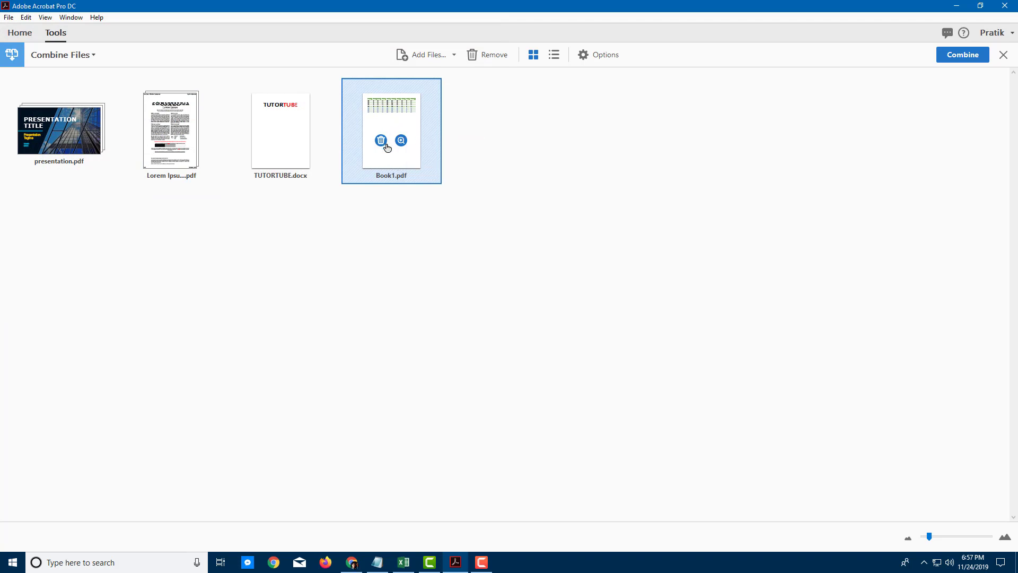
mouse_move(555, 72)
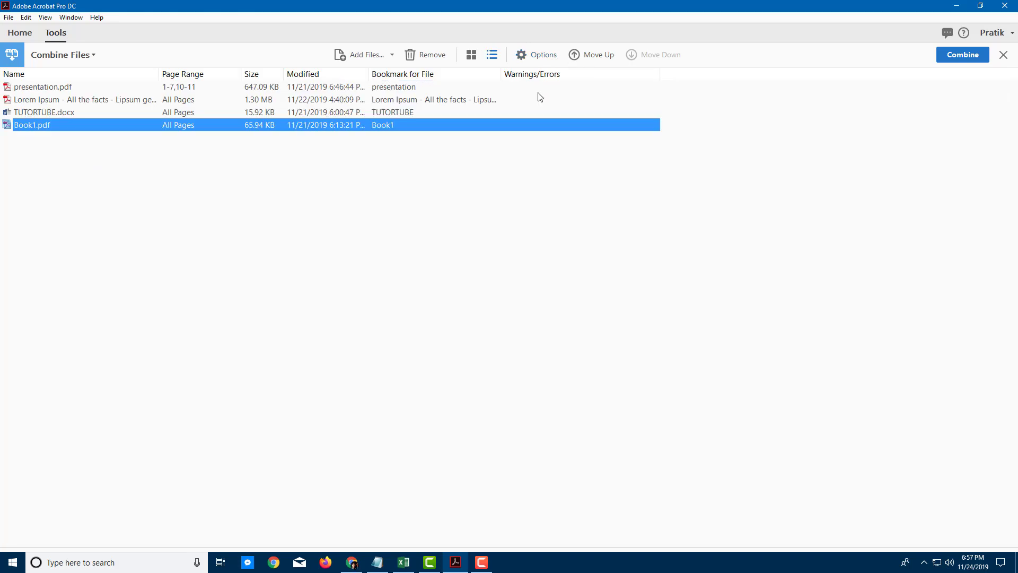
mouse_move(218, 89)
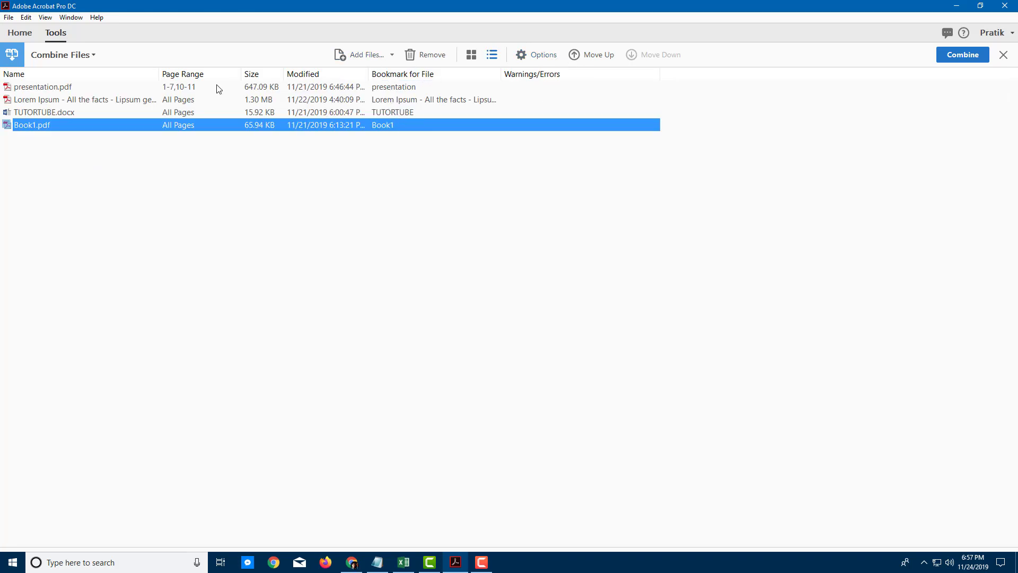
left_click(472, 55)
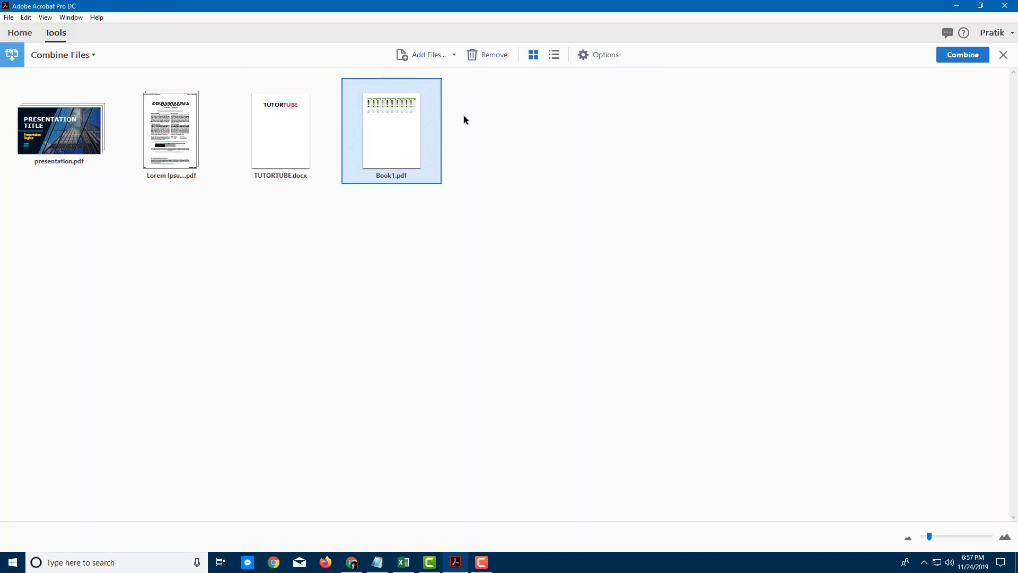
mouse_move(481, 151)
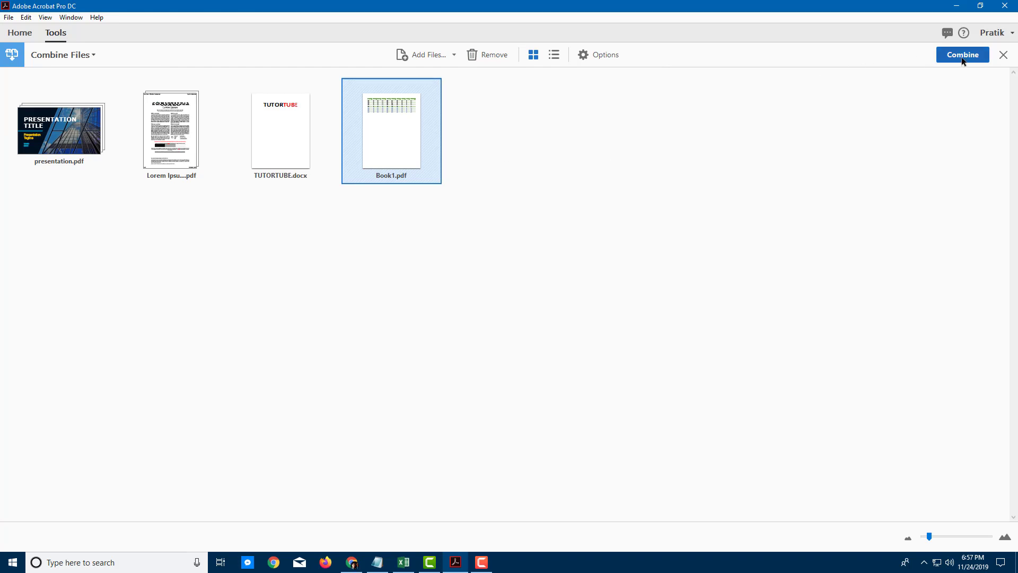
- Combine the four files so the 13-page Binder1.pdf opens
left_click(962, 55)
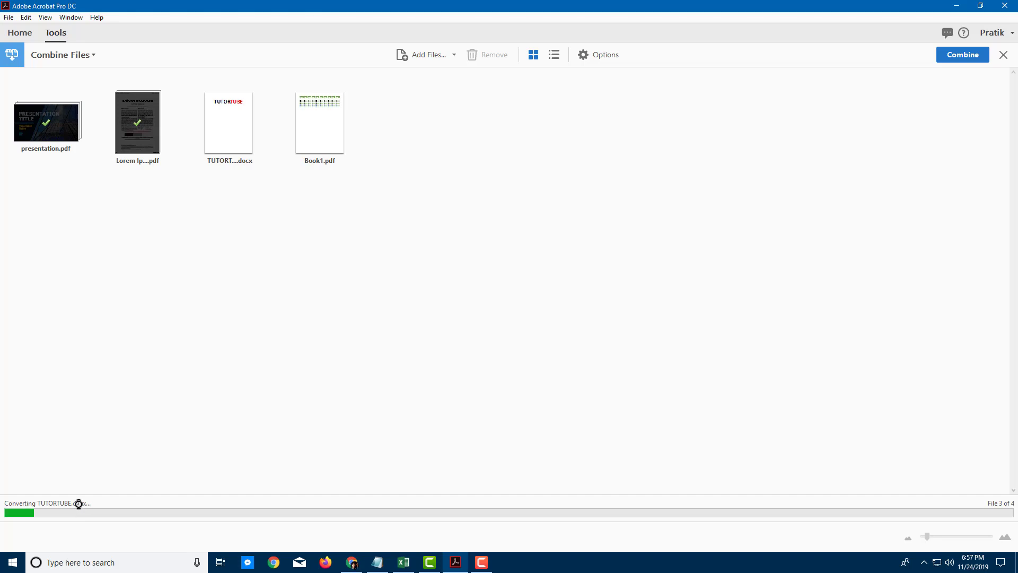
left_click(962, 55)
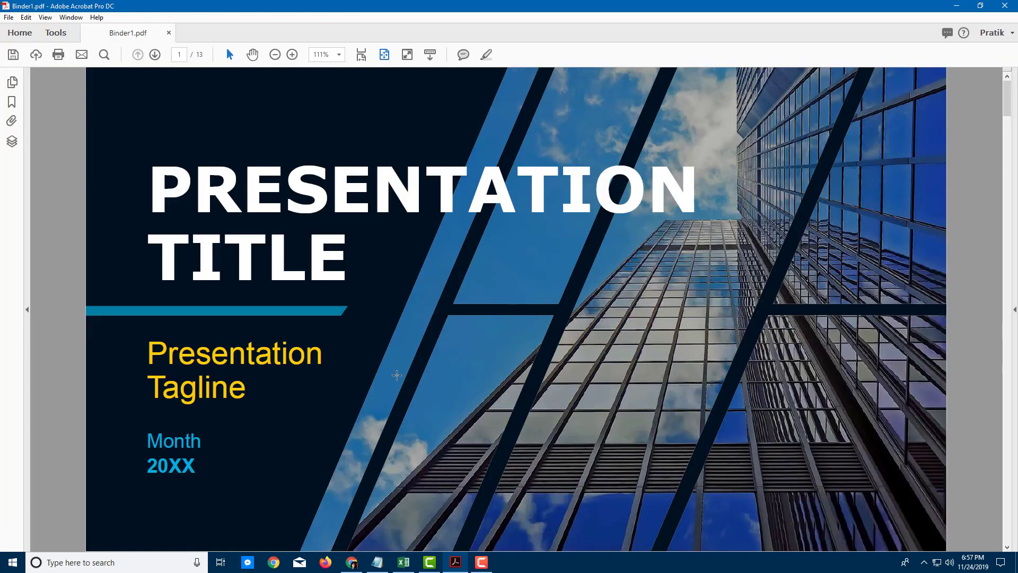
mouse_move(428, 359)
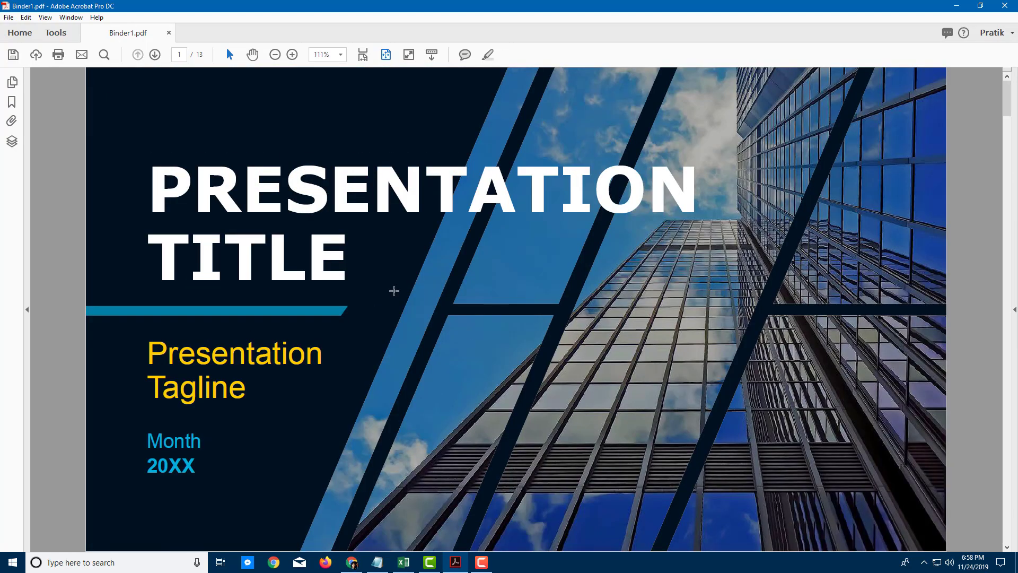
mouse_move(29, 291)
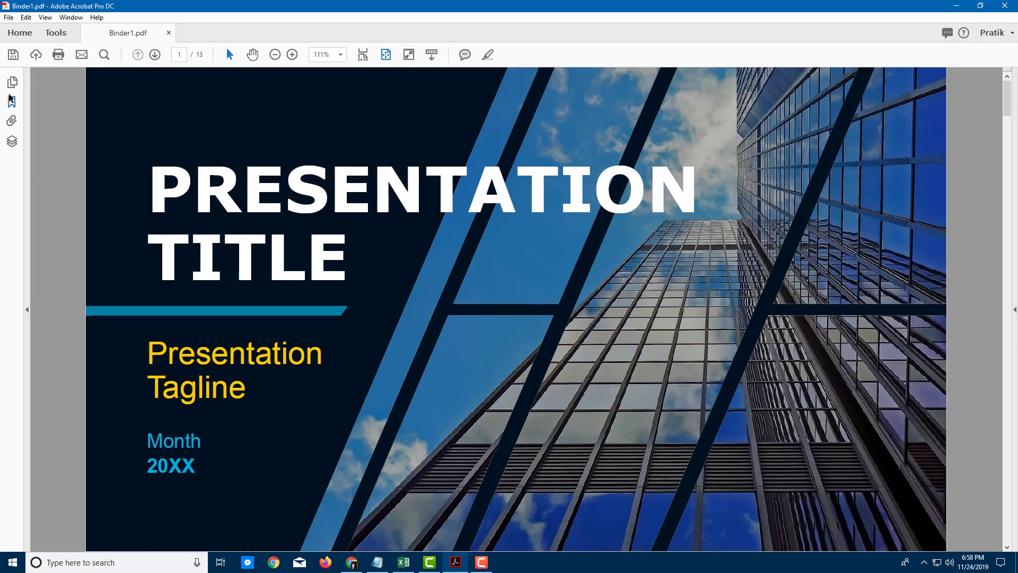
- Show Binder1's bookmarks and jump to the COMPARISON slide and Lorem Ipsum
left_click(11, 101)
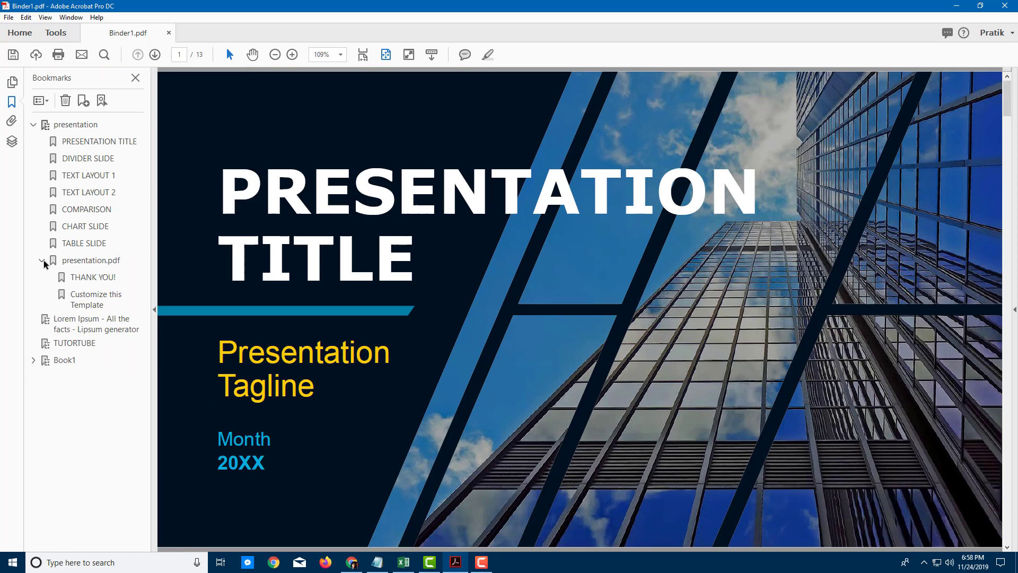
left_click(33, 125)
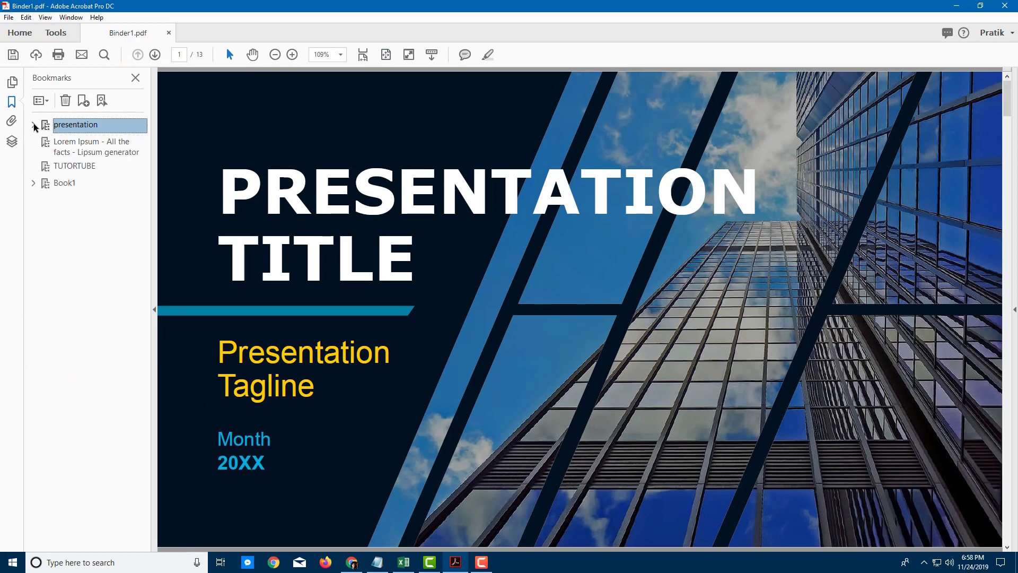
left_click(87, 209)
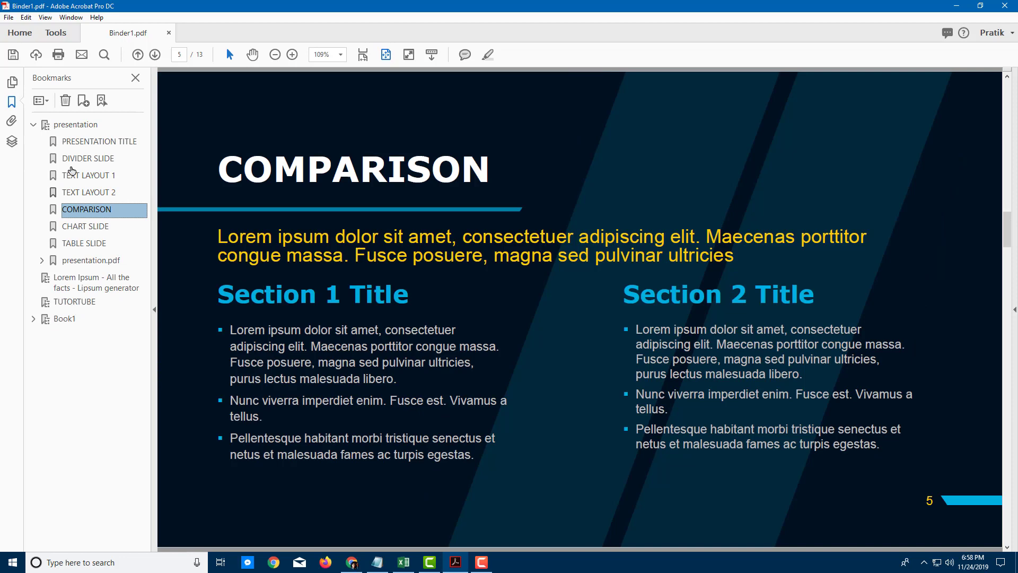
left_click(95, 147)
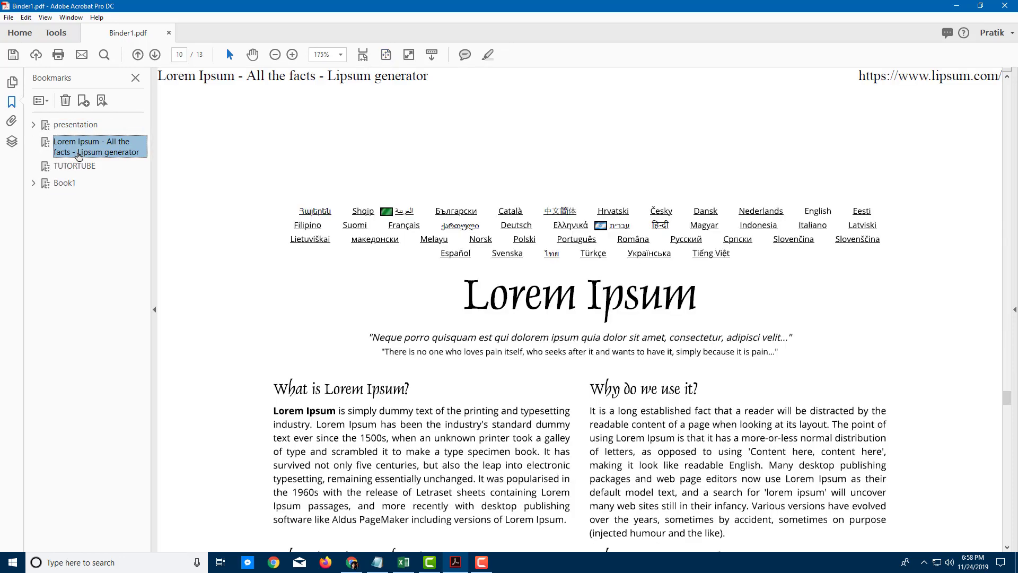
- Jump to Book1, back to Lorem Ipsum, then to the DIVIDER SLIDE
left_click(75, 165)
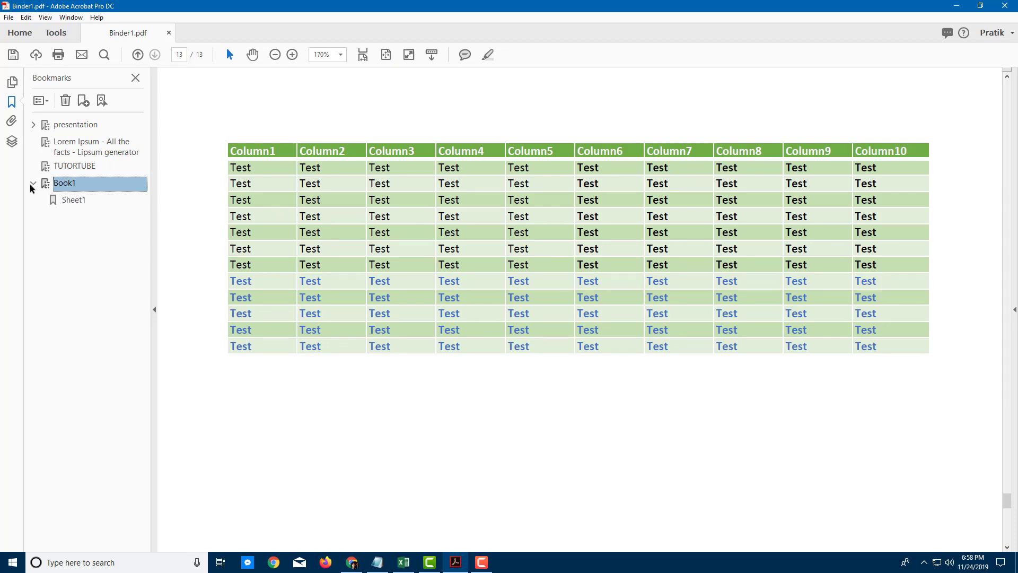
left_click(75, 165)
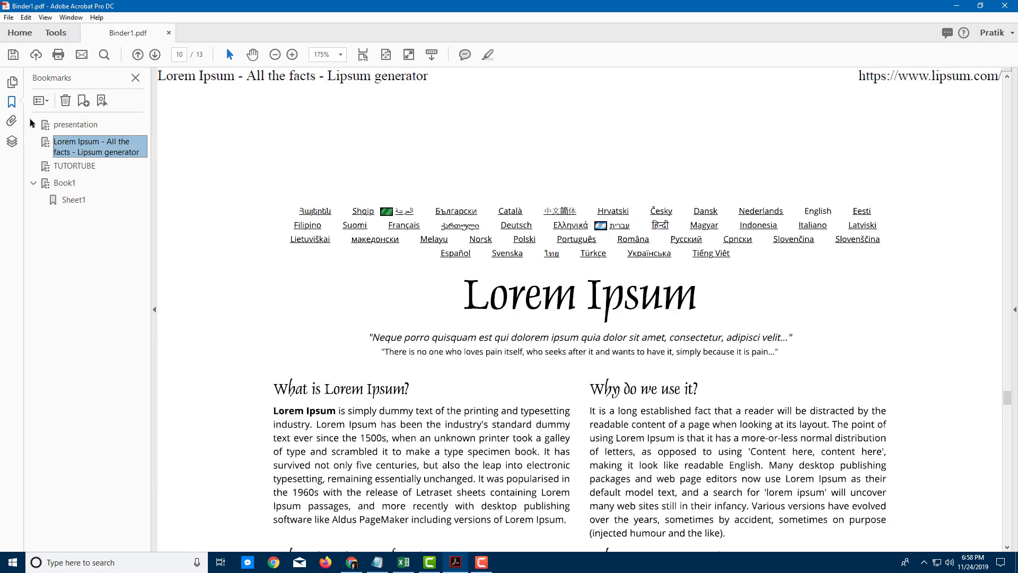
left_click(34, 124)
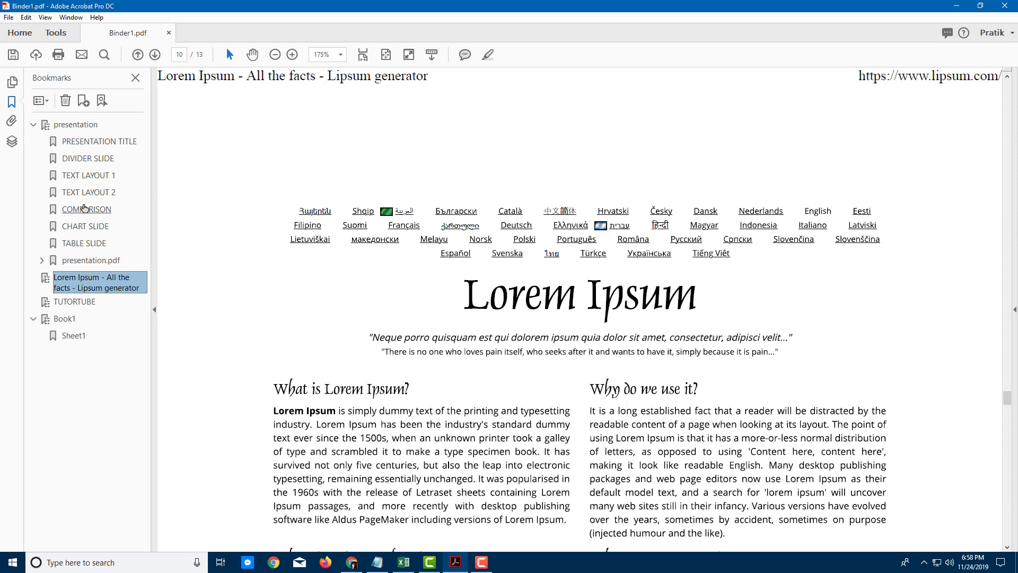
left_click(90, 176)
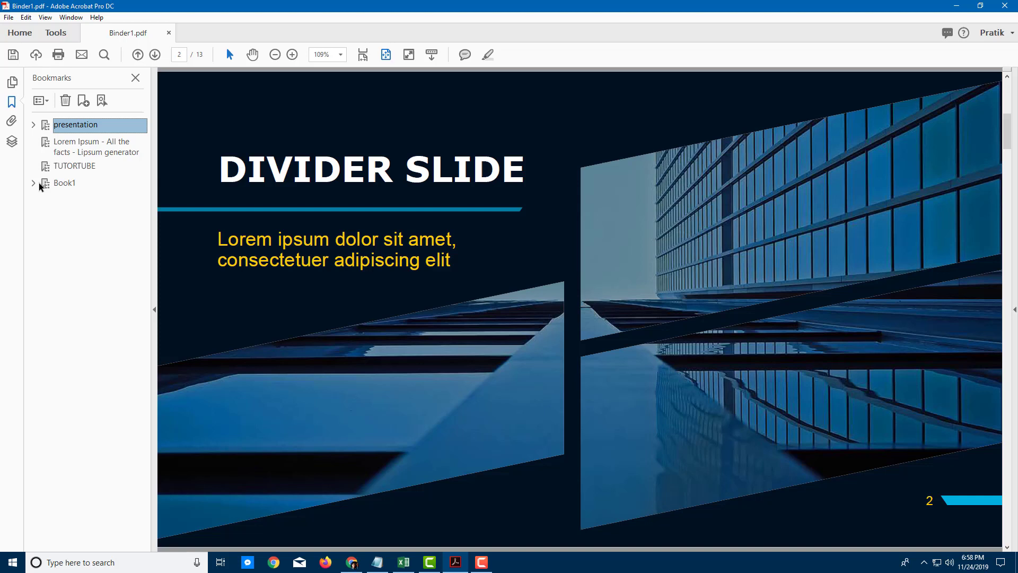
mouse_move(64, 183)
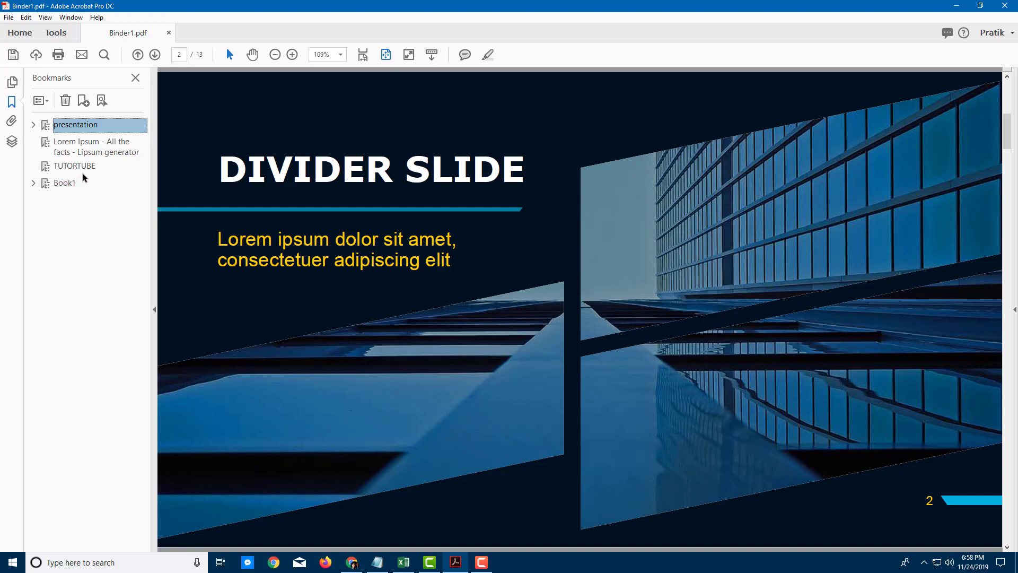
mouse_move(283, 191)
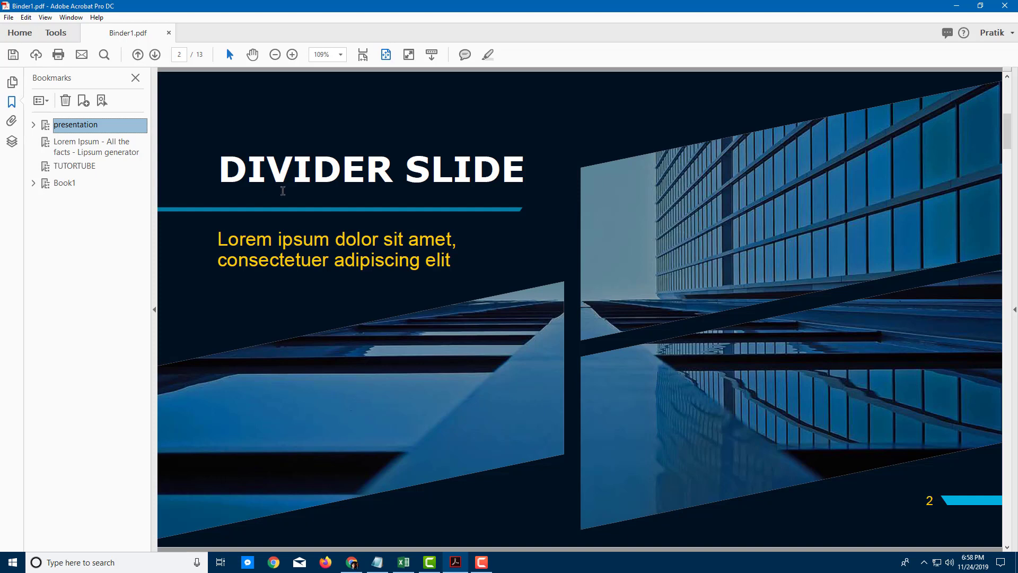
mouse_move(936, 290)
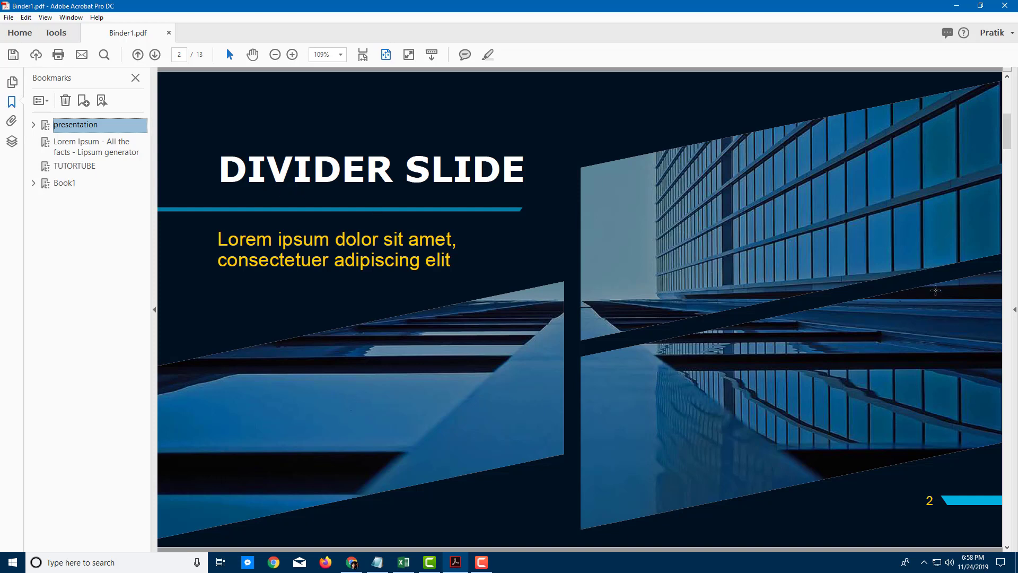